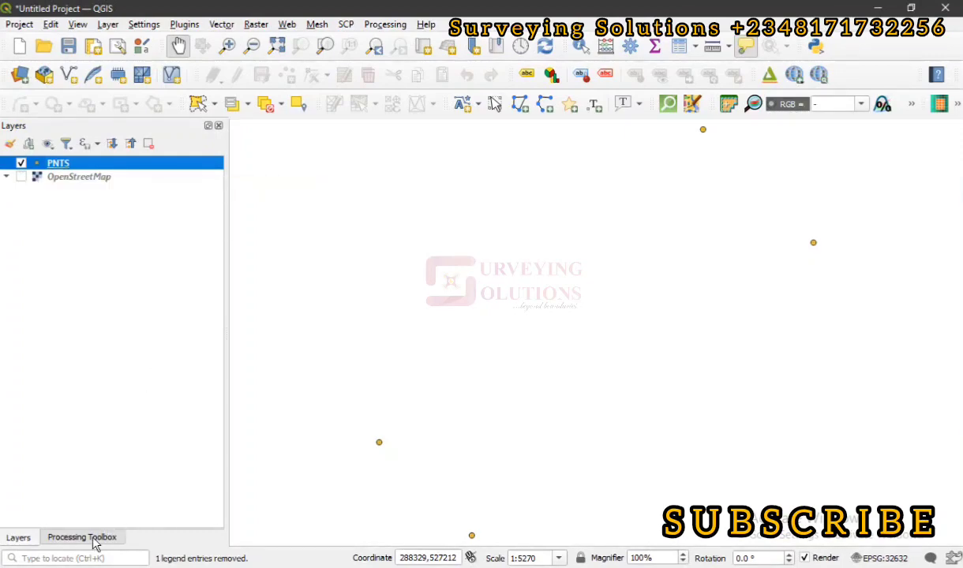
Filter the Processing Toolbox with the search term 'poin' so Points to path is listed
{"action": "left_click", "coordinate": [82, 537]}
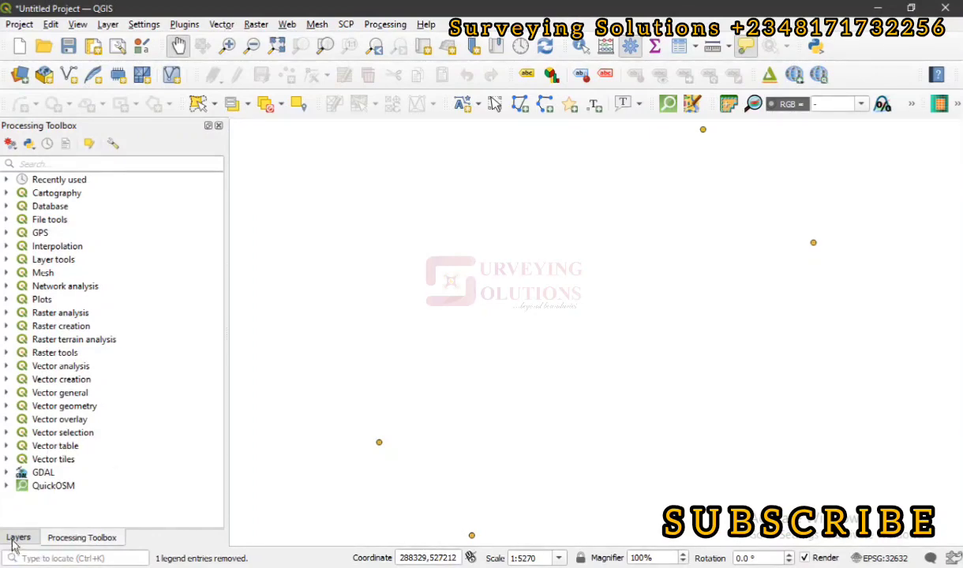
{"action": "left_click", "coordinate": [19, 537]}
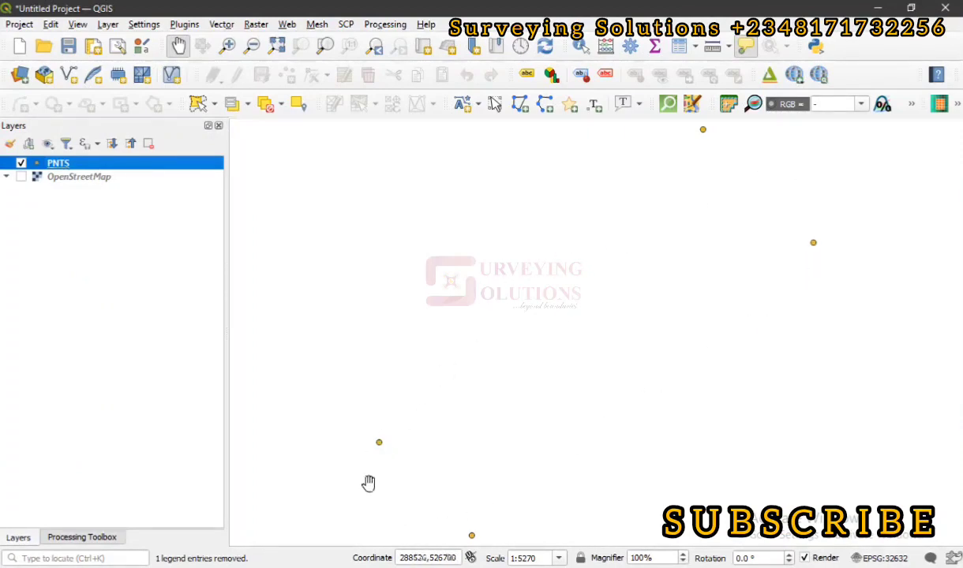
{"action": "mouse_move", "coordinate": [383, 448]}
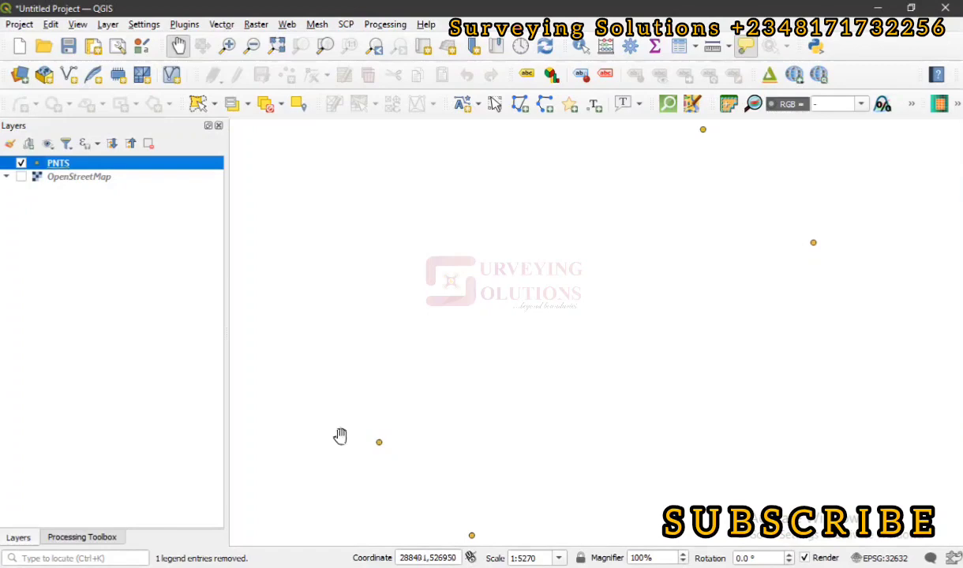
{"action": "left_click", "coordinate": [82, 536]}
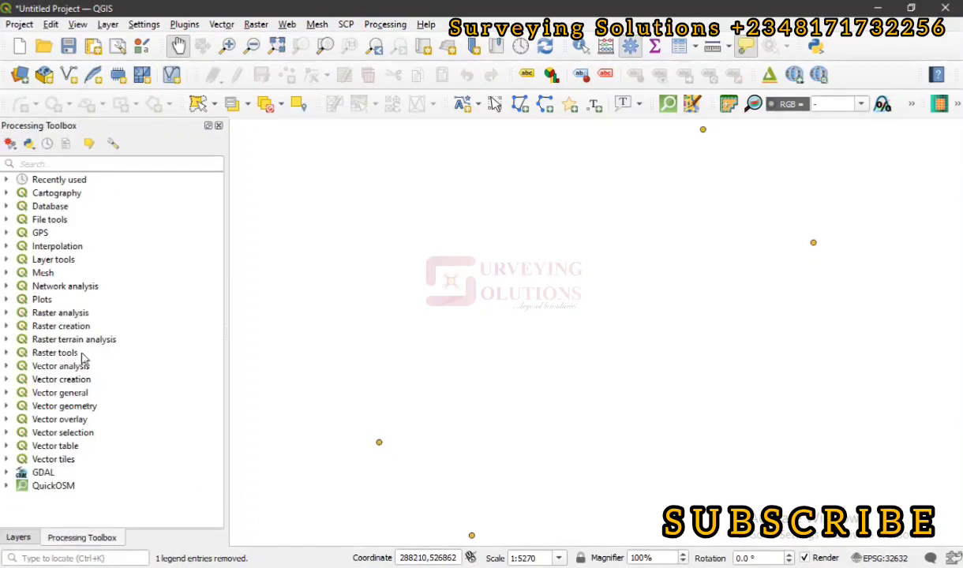
{"action": "left_click", "coordinate": [111, 162]}
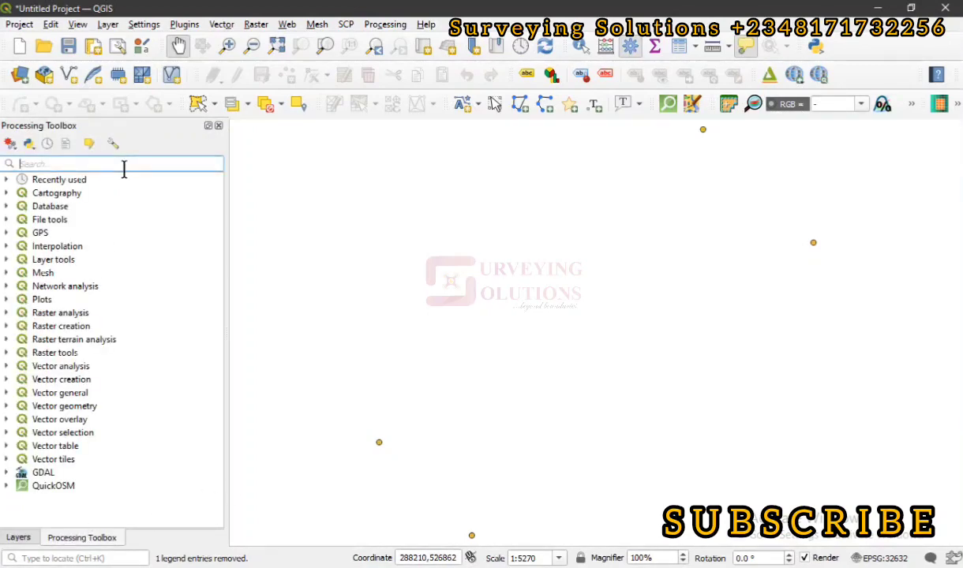
{"action": "type", "text": "poin"}
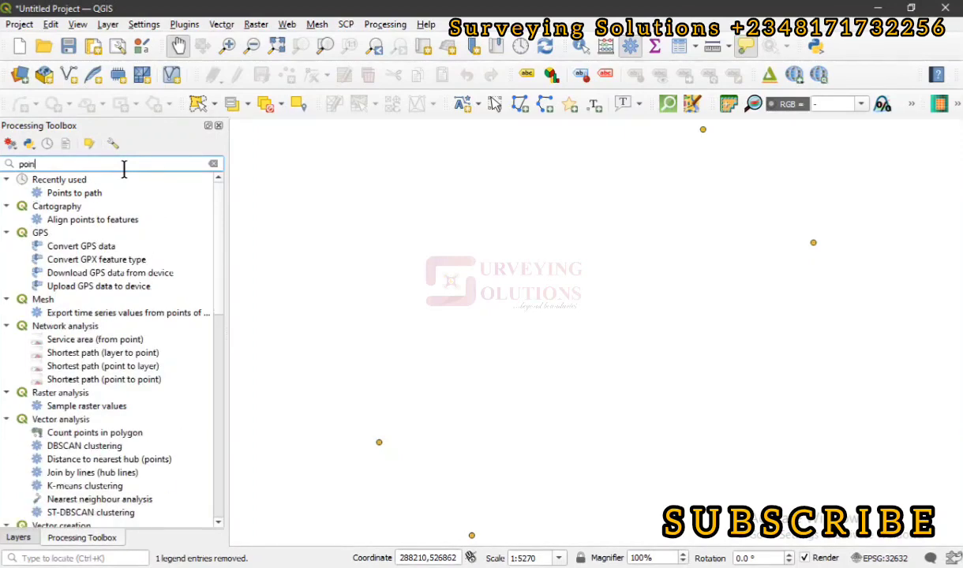
{"action": "key", "text": "Backspace"}
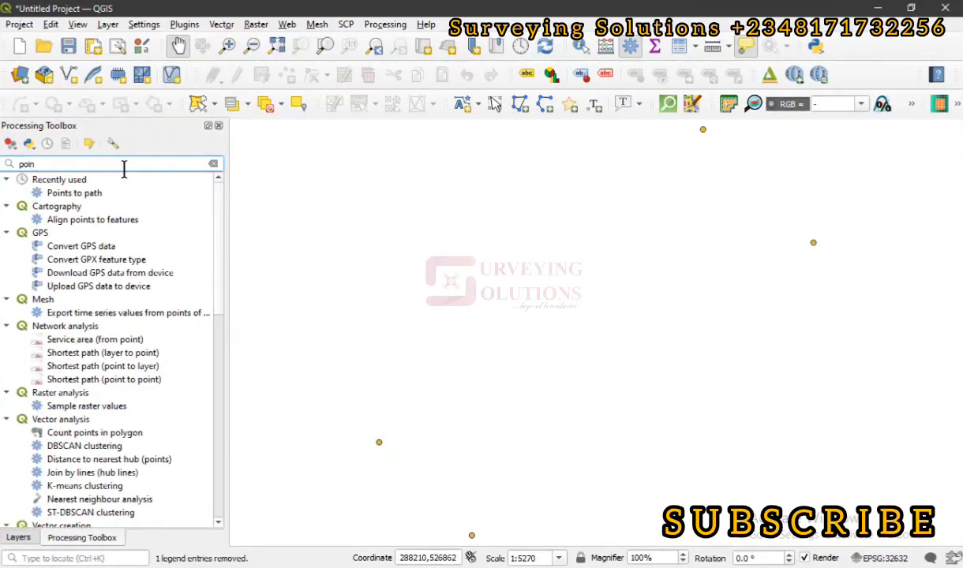
Launch the Points to path tool with the PNTS point layer as its input
{"action": "left_click", "coordinate": [75, 193]}
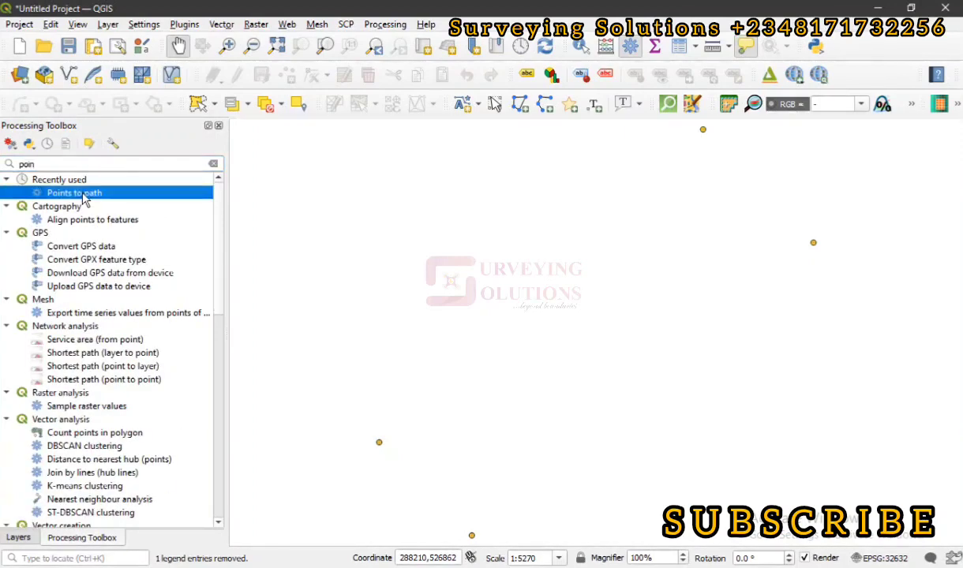
{"action": "double_click", "coordinate": [73, 192]}
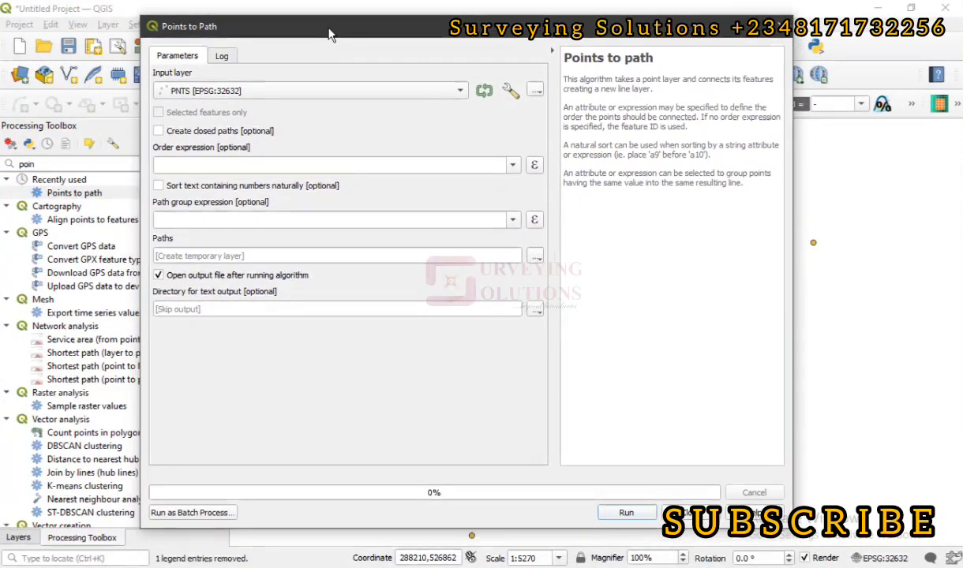
{"action": "mouse_move", "coordinate": [366, 95]}
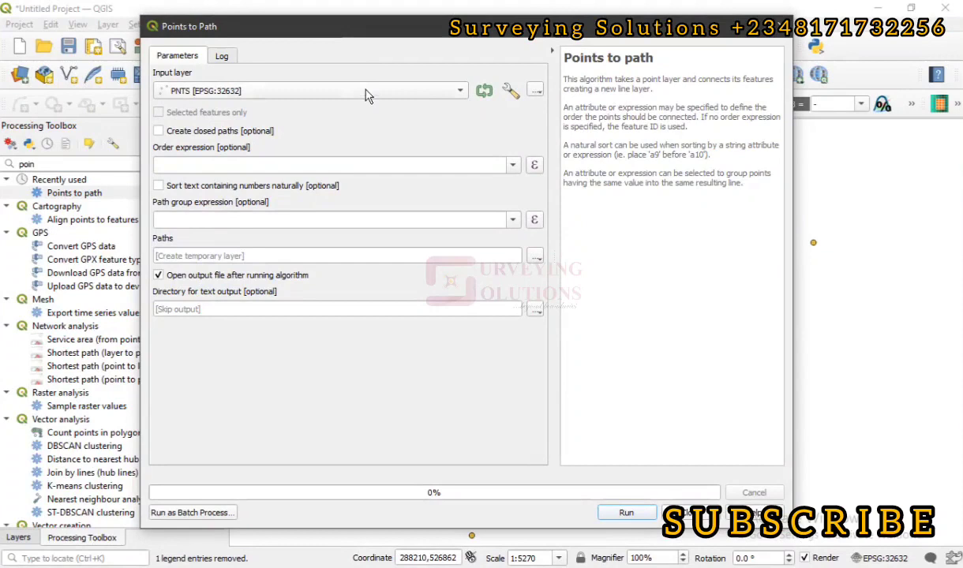
{"action": "mouse_move", "coordinate": [366, 95]}
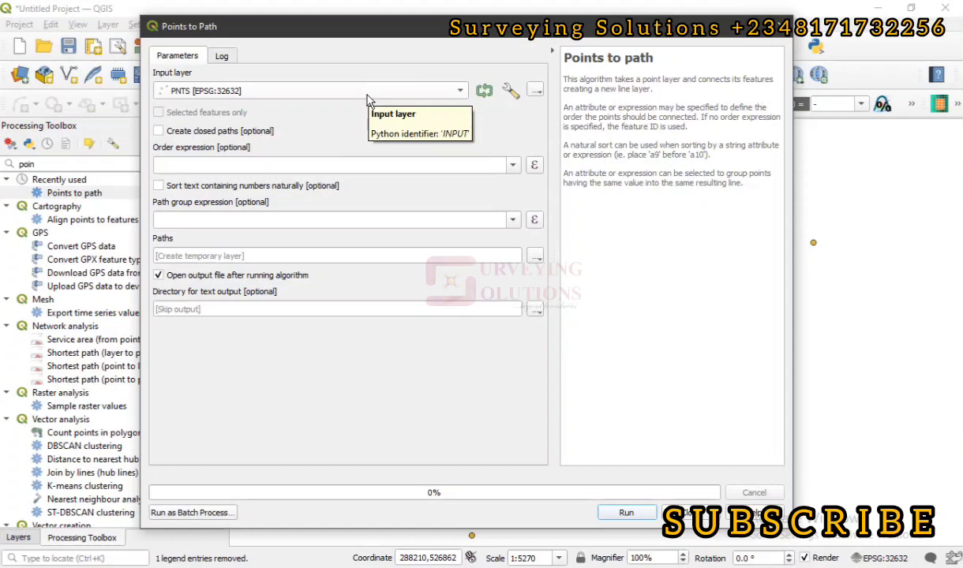
{"action": "mouse_move", "coordinate": [183, 398]}
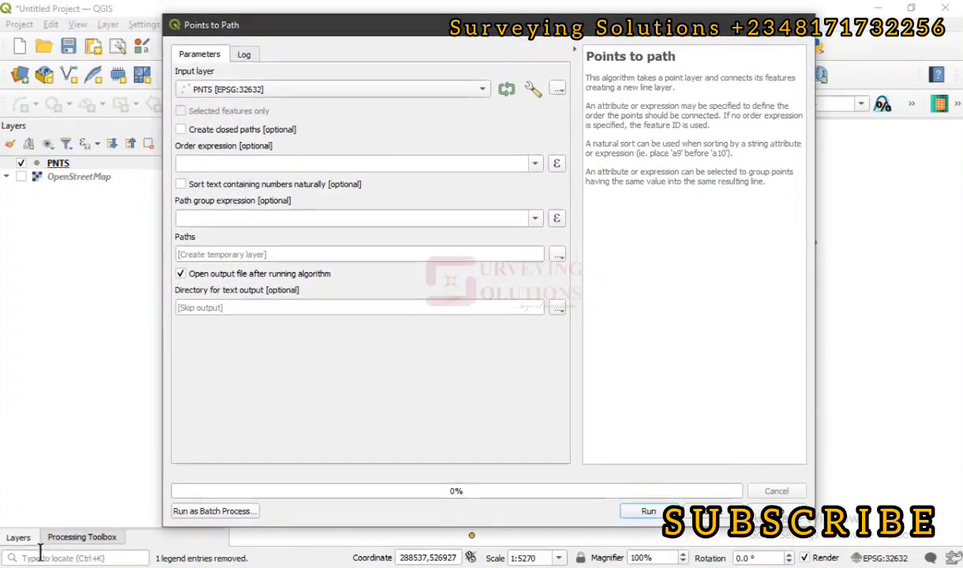
{"action": "left_click", "coordinate": [83, 536]}
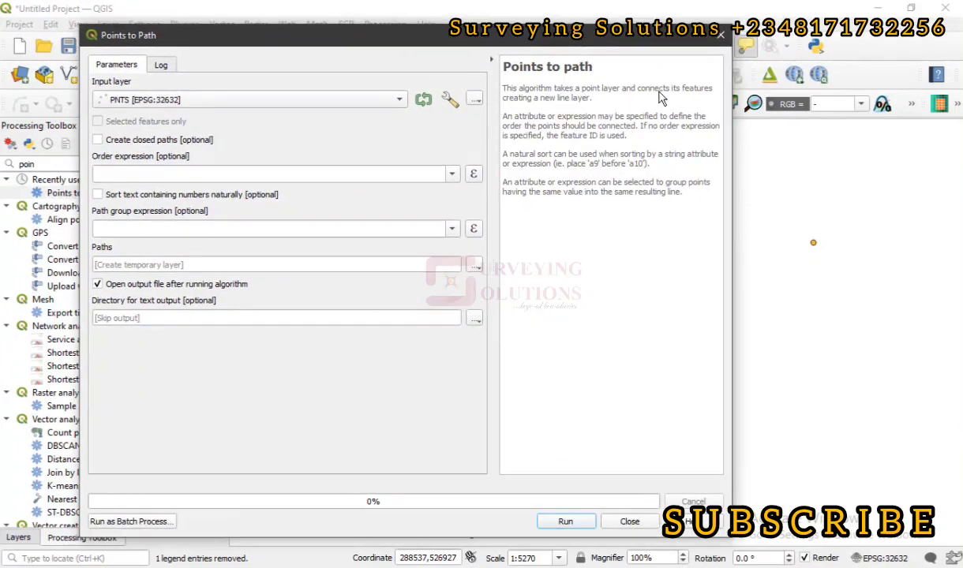
{"action": "mouse_move", "coordinate": [544, 116]}
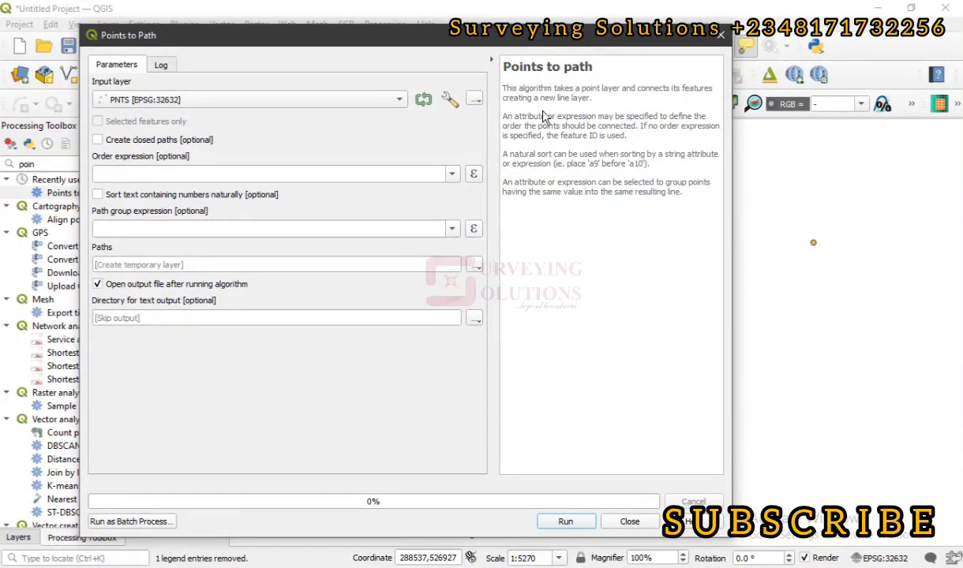
{"action": "mouse_move", "coordinate": [491, 52]}
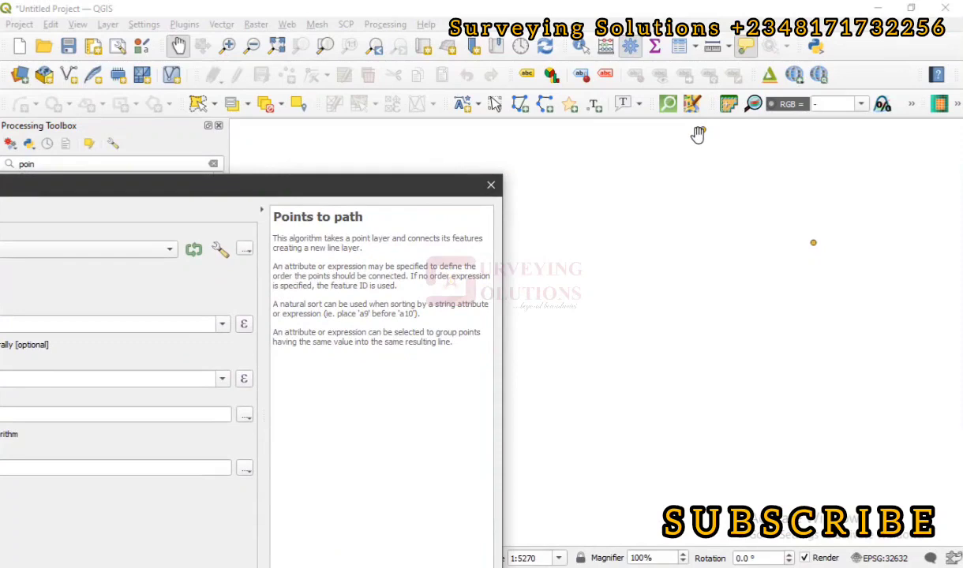
{"action": "mouse_move", "coordinate": [513, 410]}
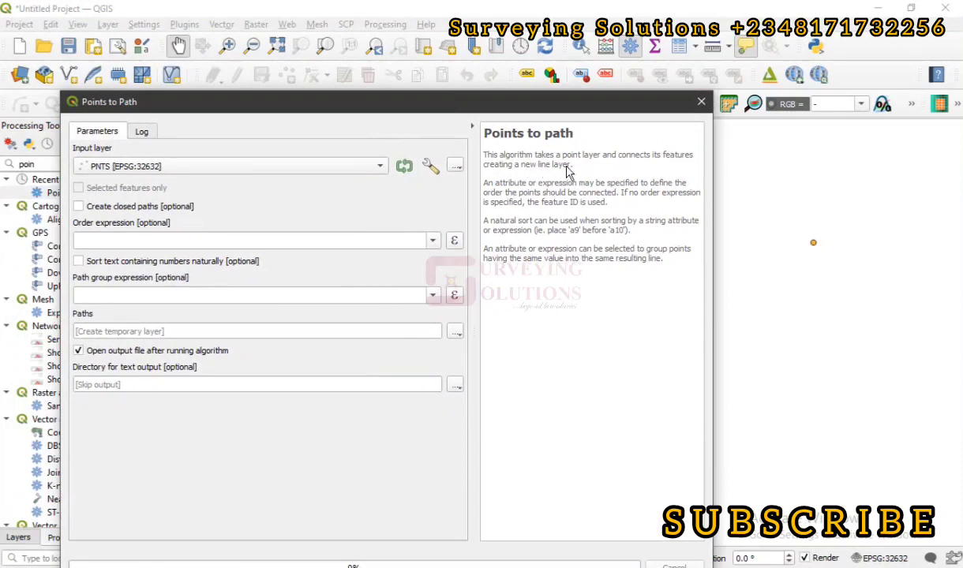
{"action": "mouse_move", "coordinate": [540, 186]}
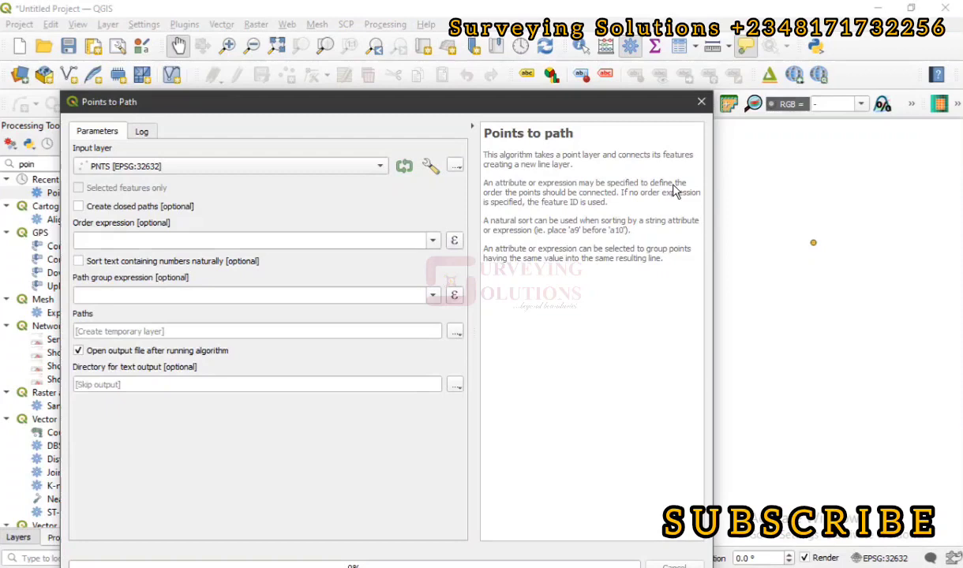
{"action": "mouse_move", "coordinate": [524, 211]}
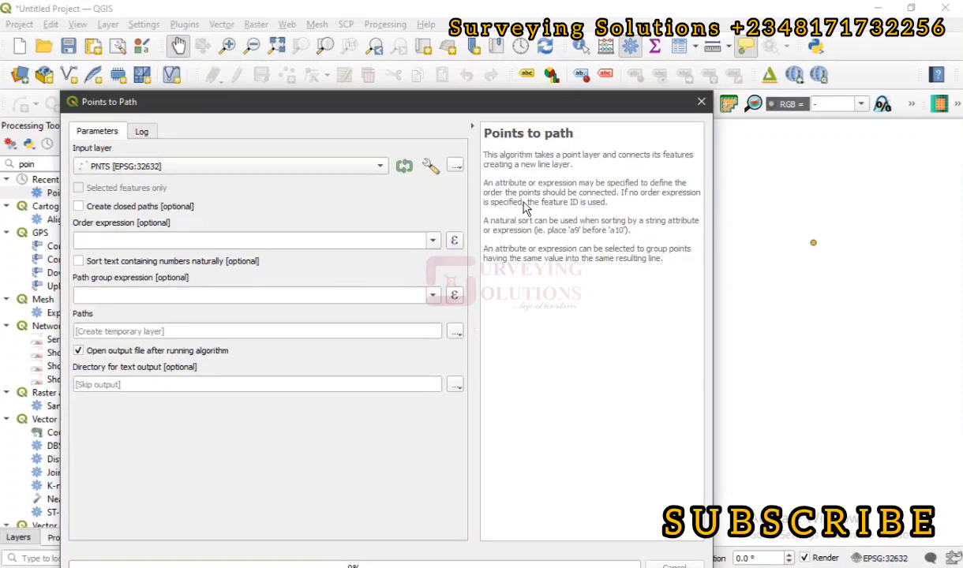
{"action": "mouse_move", "coordinate": [668, 199]}
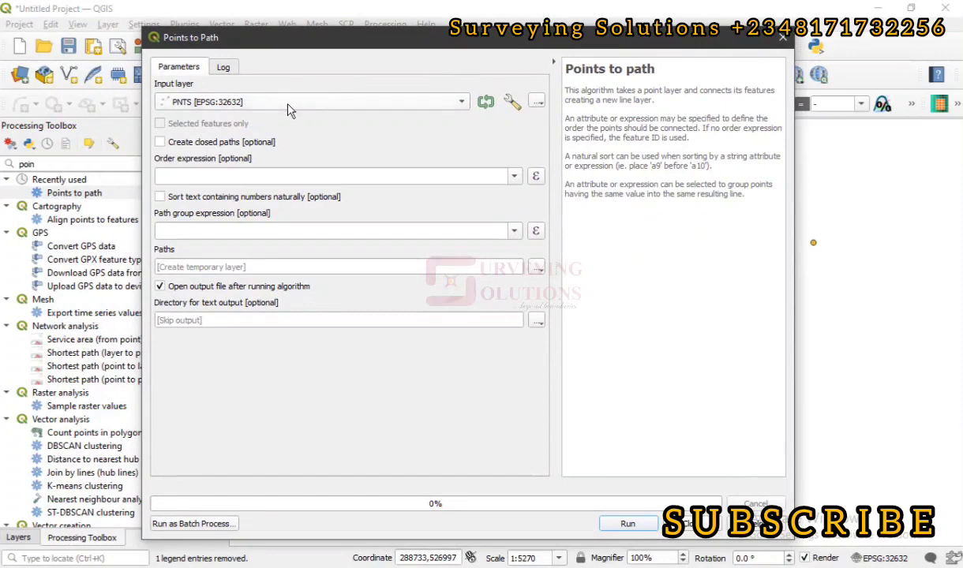
{"action": "mouse_move", "coordinate": [166, 145]}
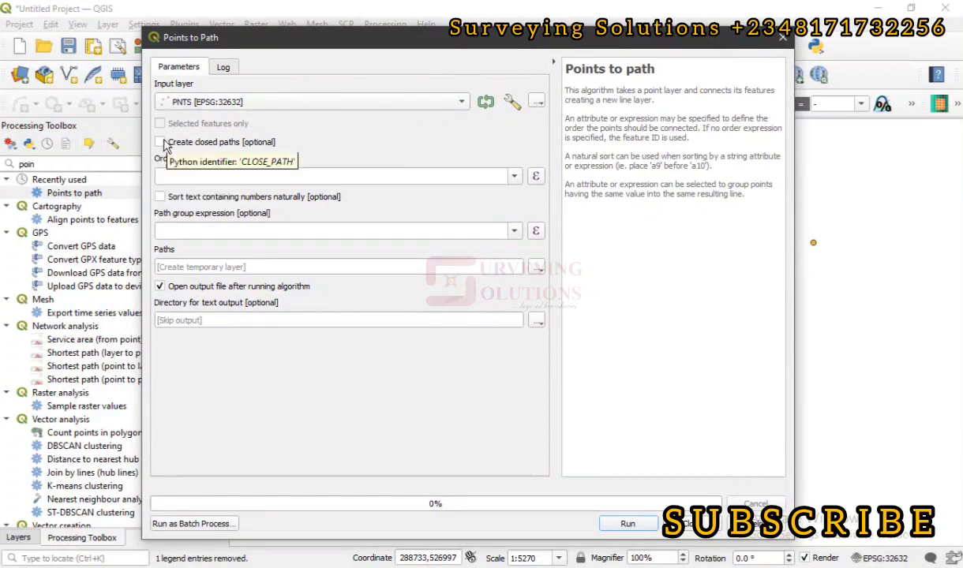
Run Points to path with Create closed paths kept on, producing a closed rectangular Paths layer
{"action": "left_click", "coordinate": [161, 142]}
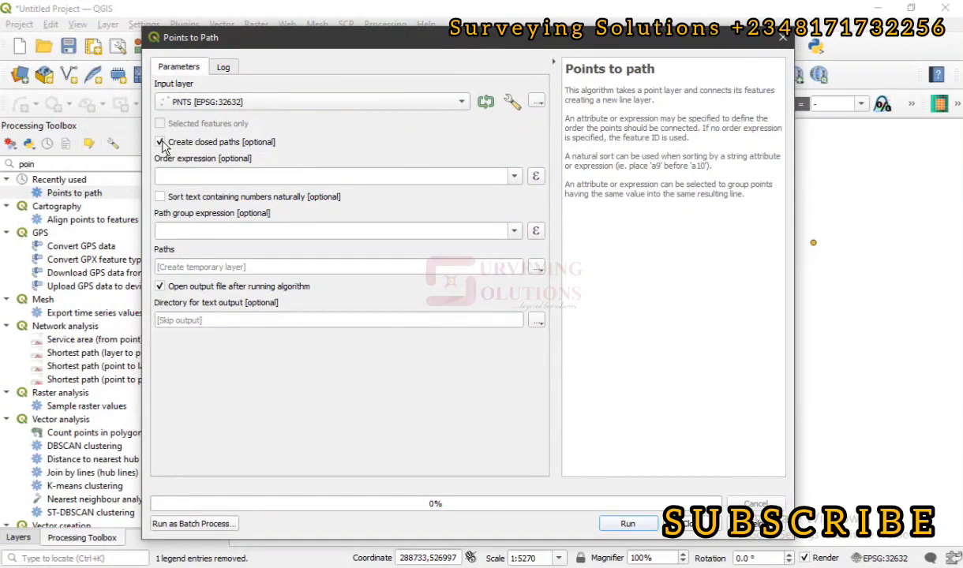
{"action": "left_click", "coordinate": [161, 142]}
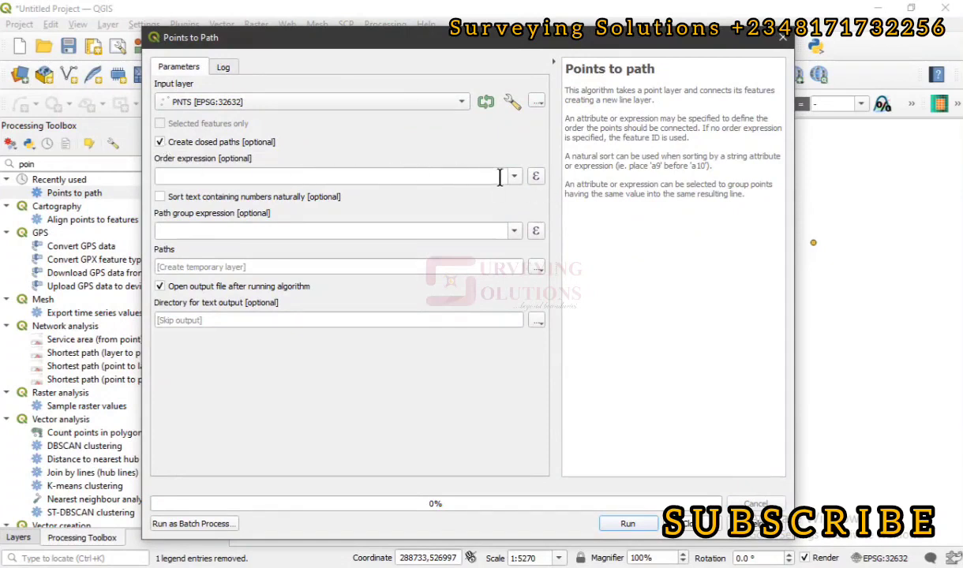
{"action": "left_click", "coordinate": [515, 176]}
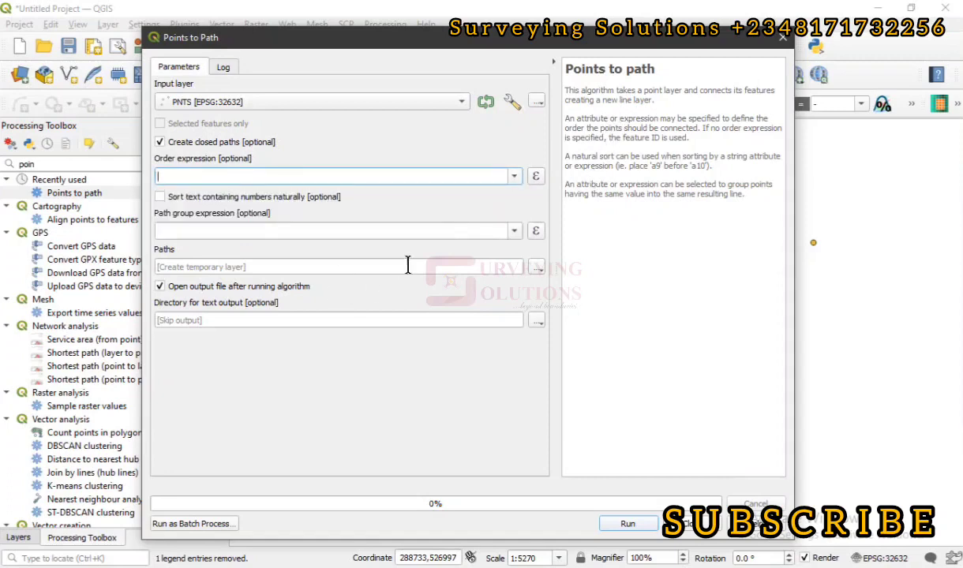
{"action": "mouse_move", "coordinate": [530, 292]}
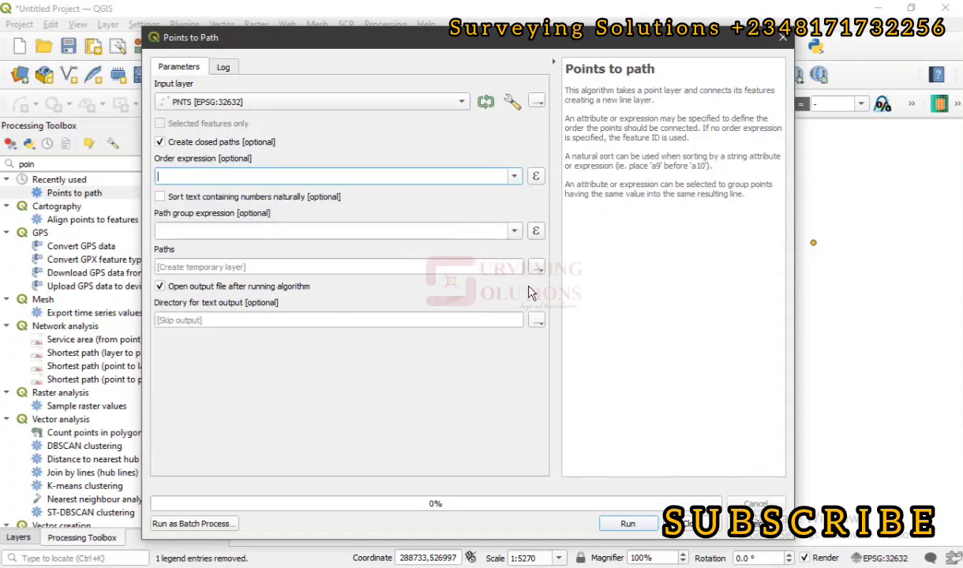
{"action": "left_click", "coordinate": [537, 266]}
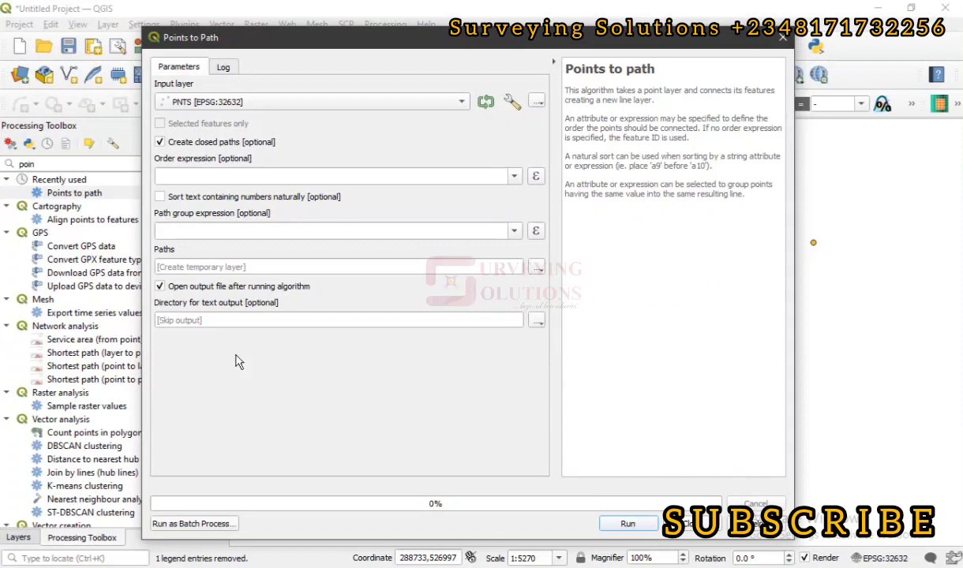
{"action": "mouse_move", "coordinate": [32, 543]}
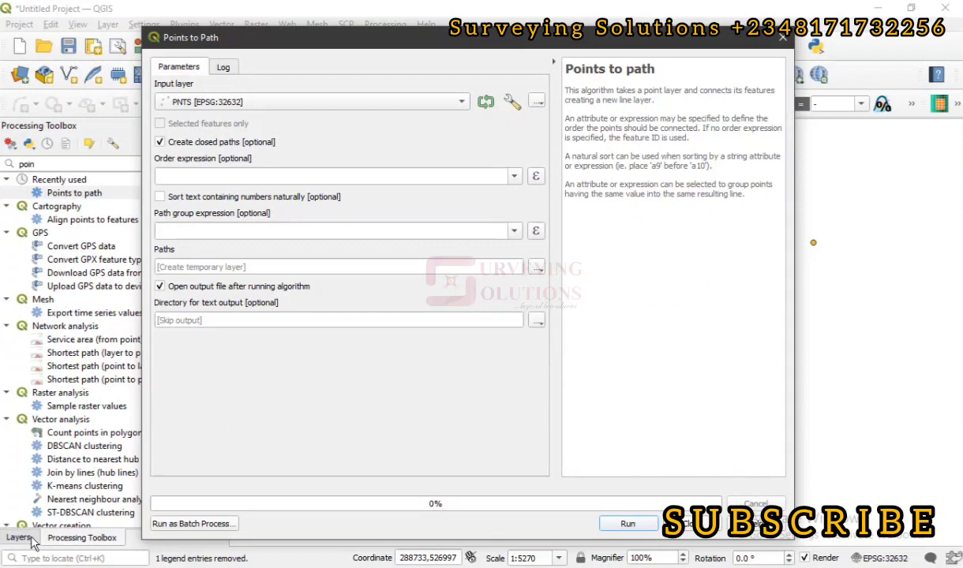
{"action": "left_click", "coordinate": [19, 536]}
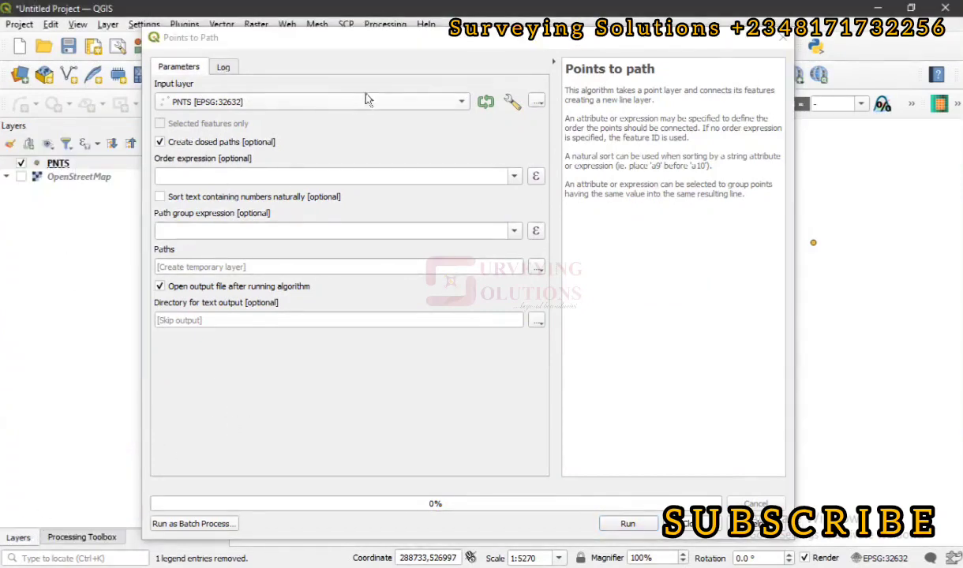
{"action": "mouse_move", "coordinate": [284, 423]}
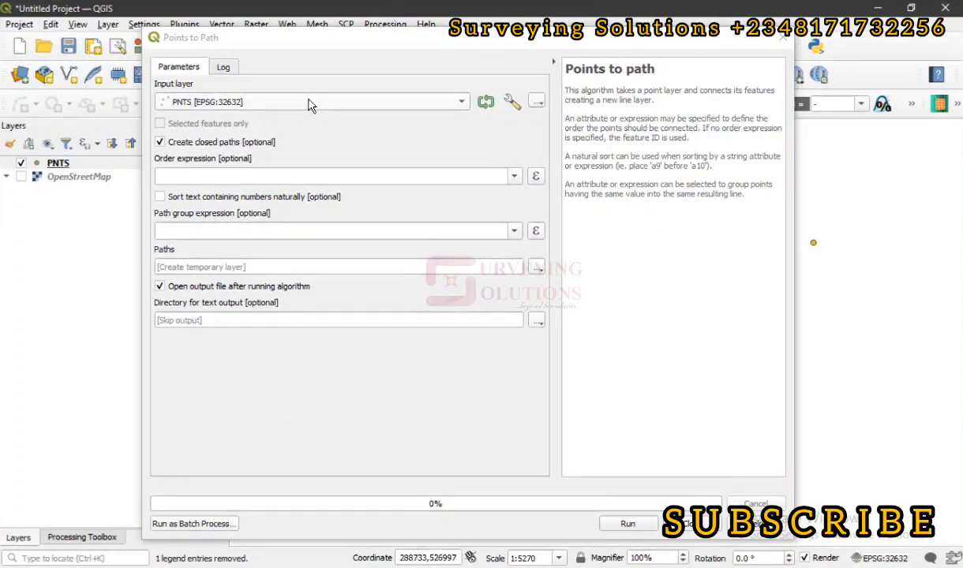
{"action": "mouse_move", "coordinate": [81, 274]}
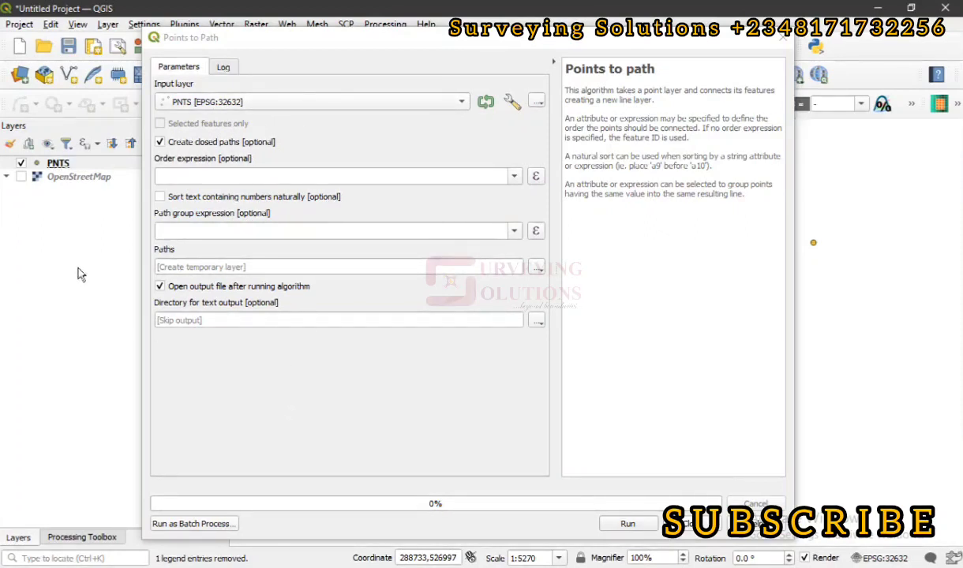
{"action": "mouse_move", "coordinate": [518, 360]}
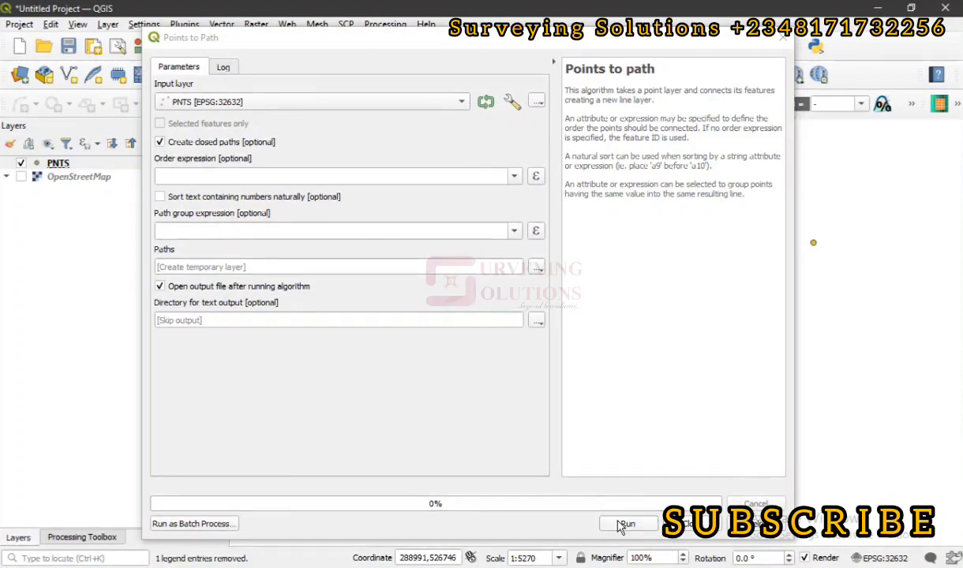
{"action": "left_click", "coordinate": [629, 524]}
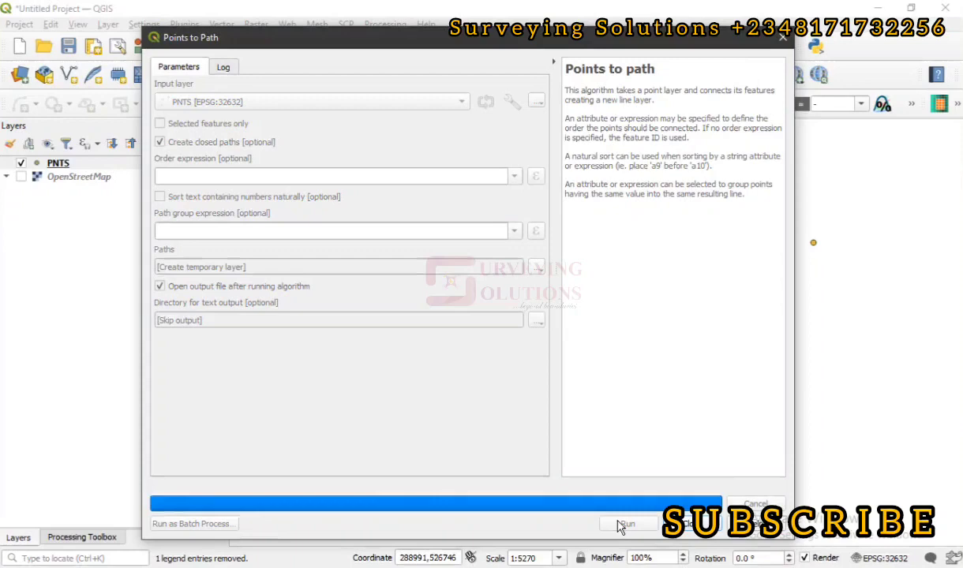
{"action": "left_click", "coordinate": [625, 524]}
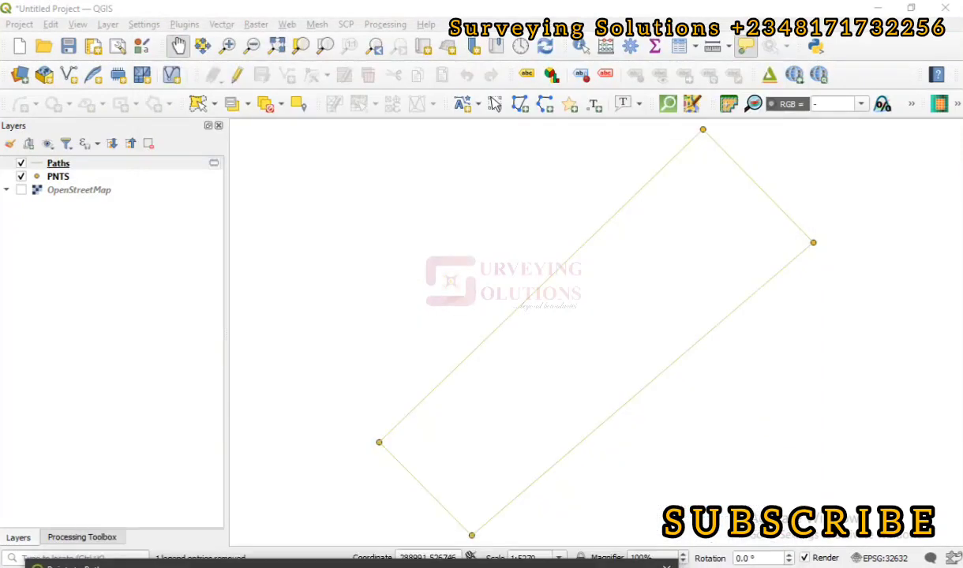
Recolour the Paths layer's Simple Line symbol red and apply it
{"action": "left_click", "coordinate": [58, 163]}
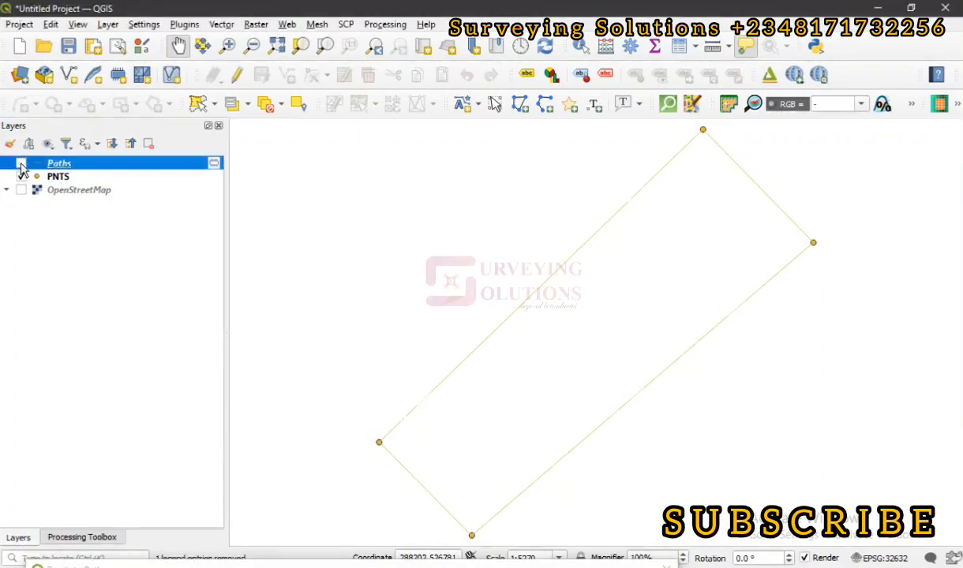
{"action": "left_click", "coordinate": [22, 162]}
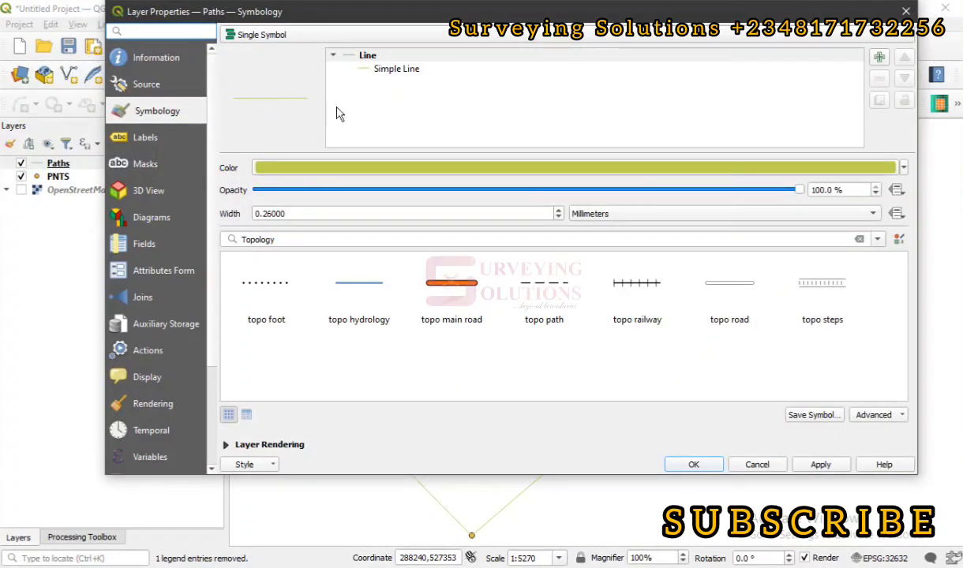
{"action": "left_click", "coordinate": [396, 69]}
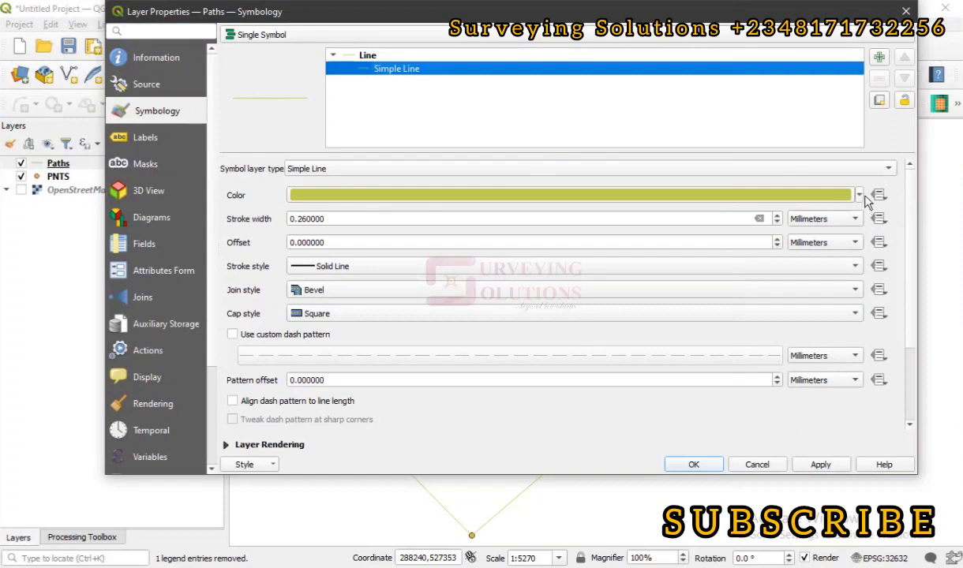
{"action": "left_click", "coordinate": [859, 196]}
{"action": "type", "text": "0.500000"}
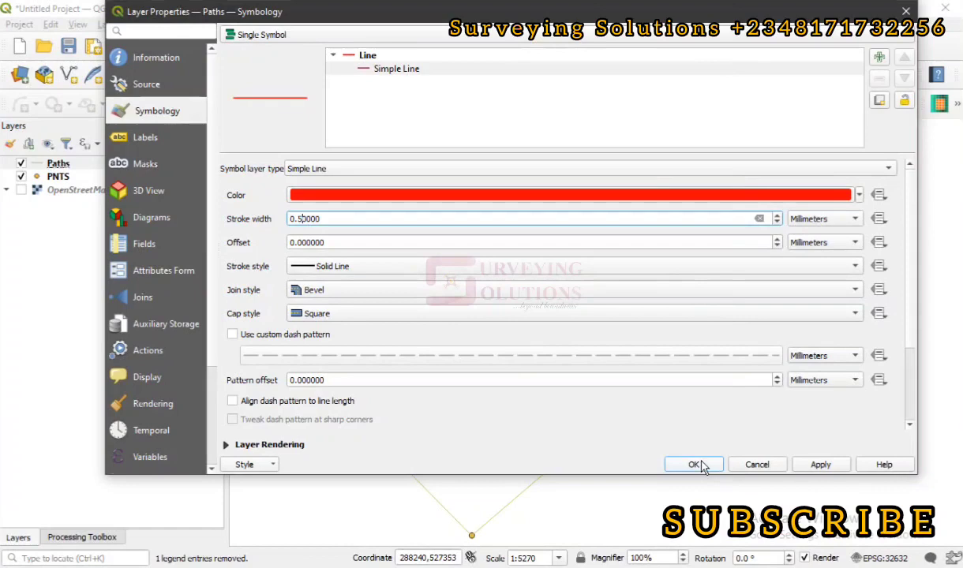
{"action": "left_click", "coordinate": [693, 464]}
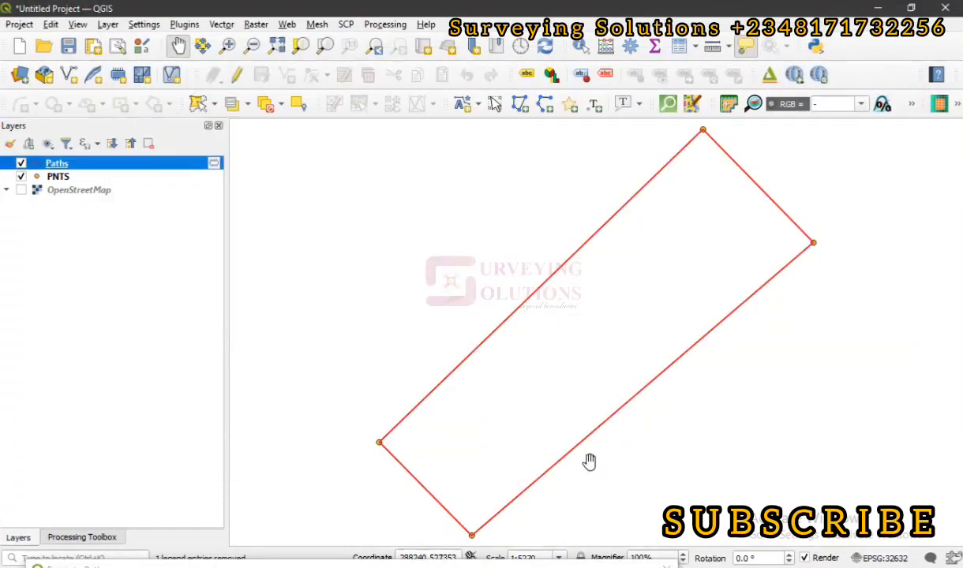
{"action": "mouse_move", "coordinate": [180, 166]}
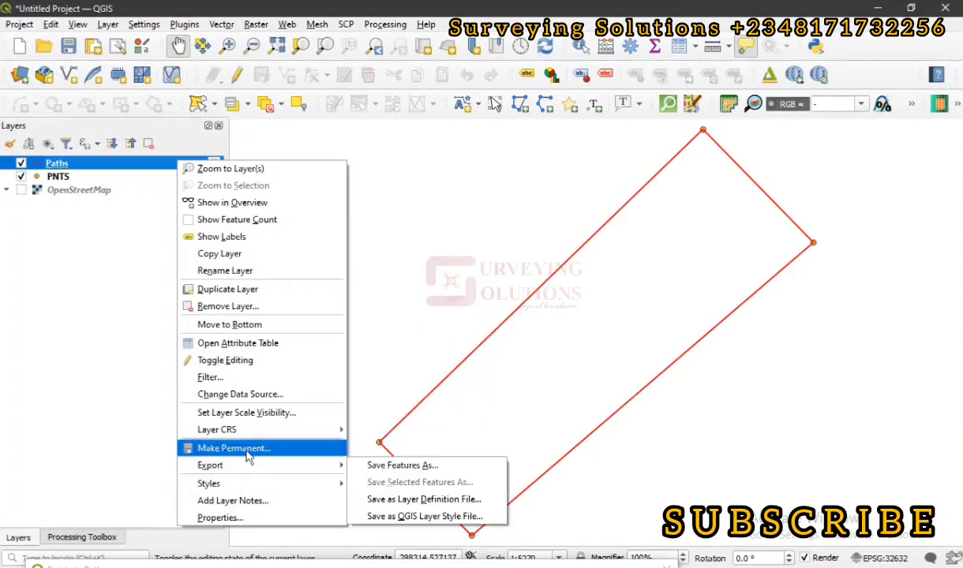
{"action": "mouse_move", "coordinate": [246, 470]}
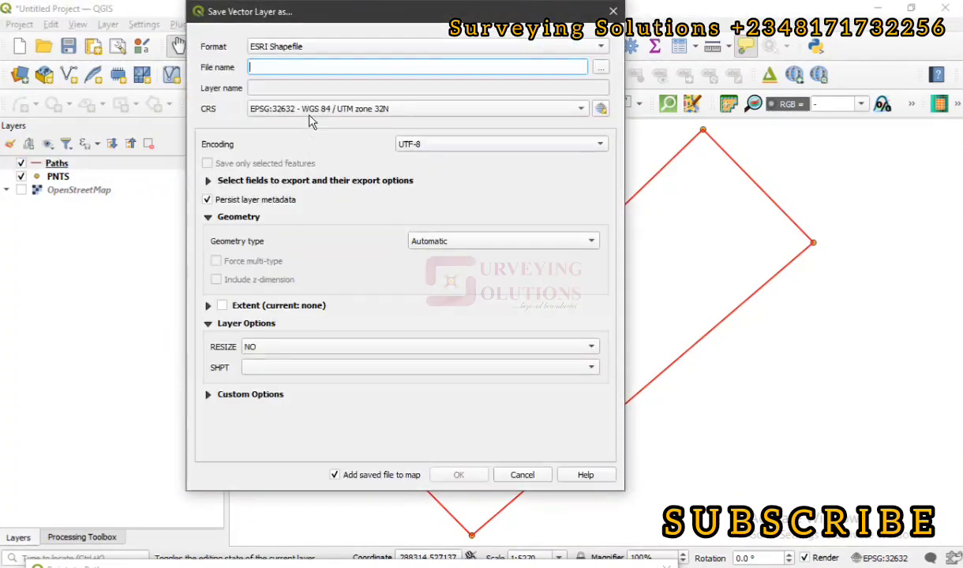
{"action": "left_click", "coordinate": [430, 46]}
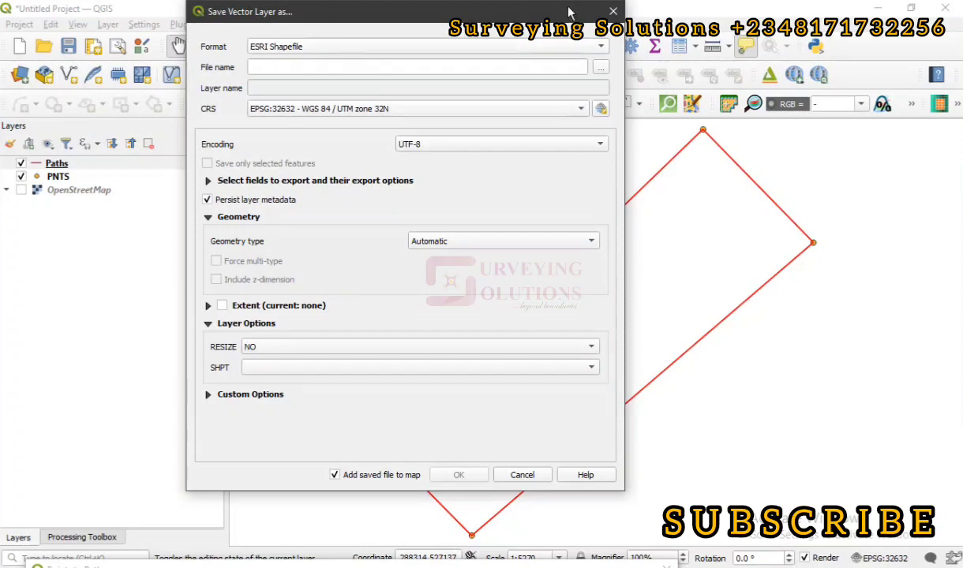
{"action": "left_click", "coordinate": [521, 473]}
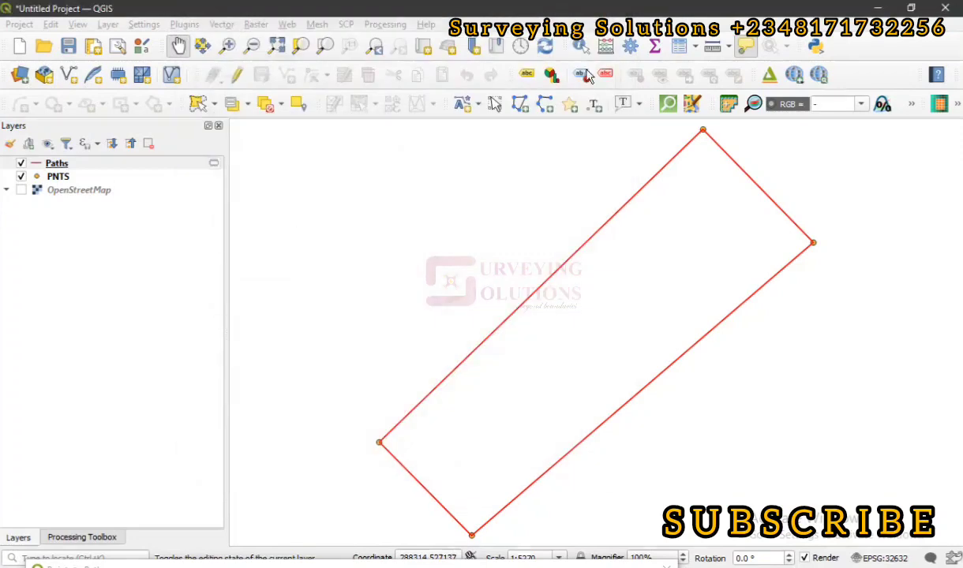
{"action": "left_click", "coordinate": [57, 163]}
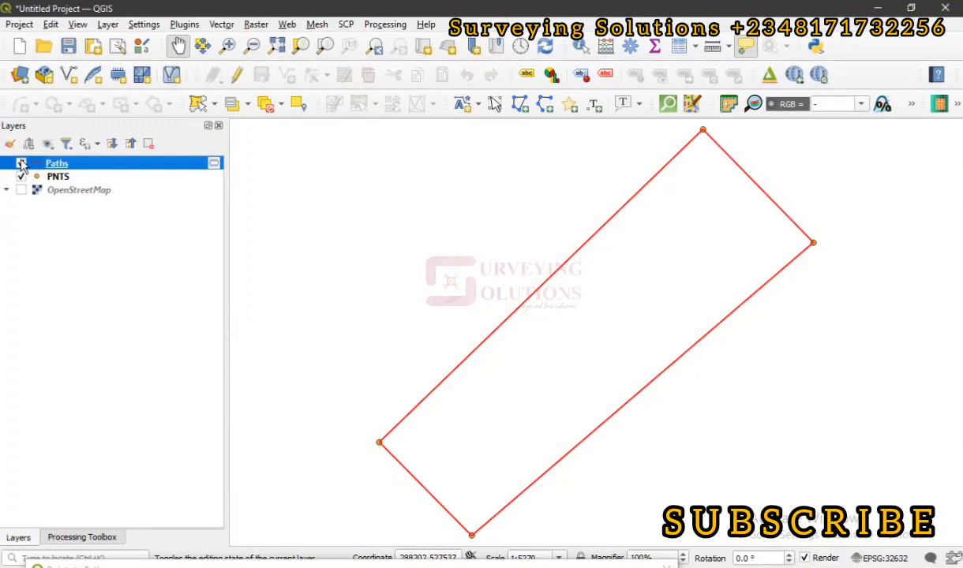
{"action": "left_click", "coordinate": [22, 162]}
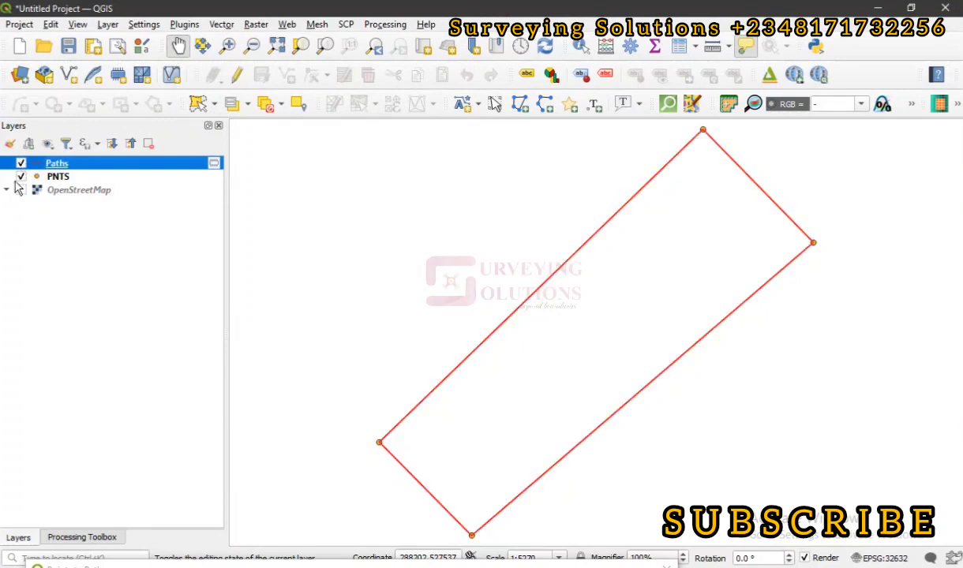
{"action": "left_click", "coordinate": [20, 177]}
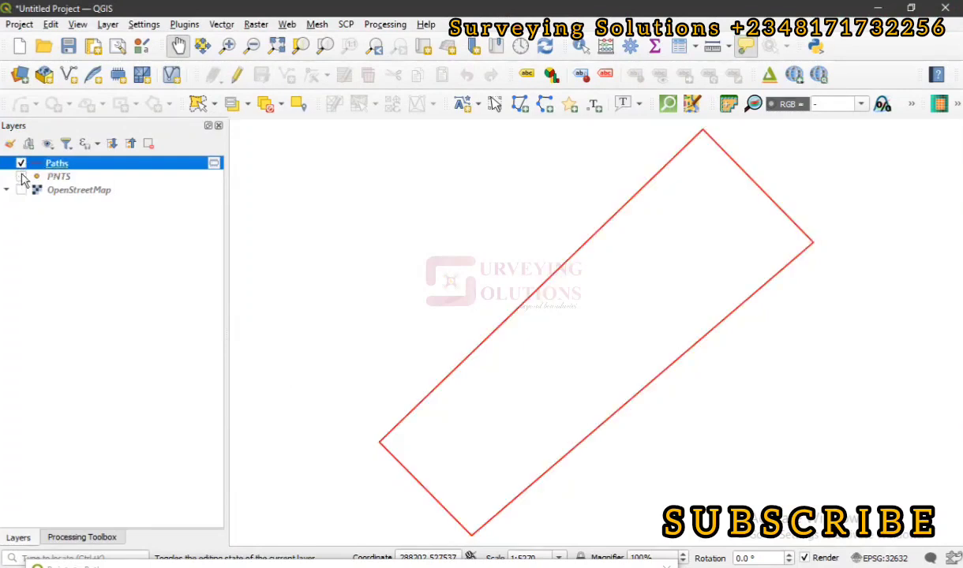
{"action": "left_click", "coordinate": [22, 163]}
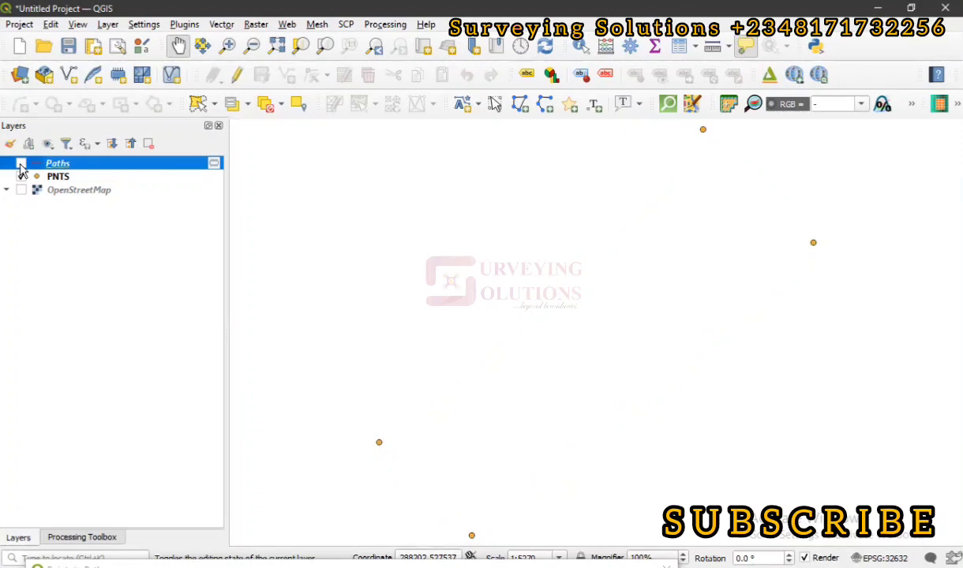
{"action": "left_click", "coordinate": [22, 163]}
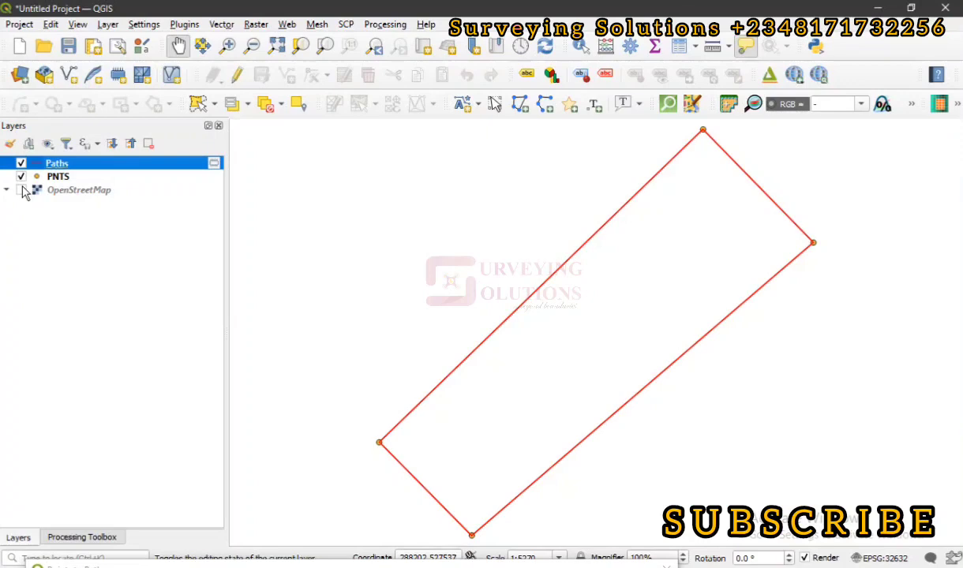
{"action": "left_click", "coordinate": [22, 189]}
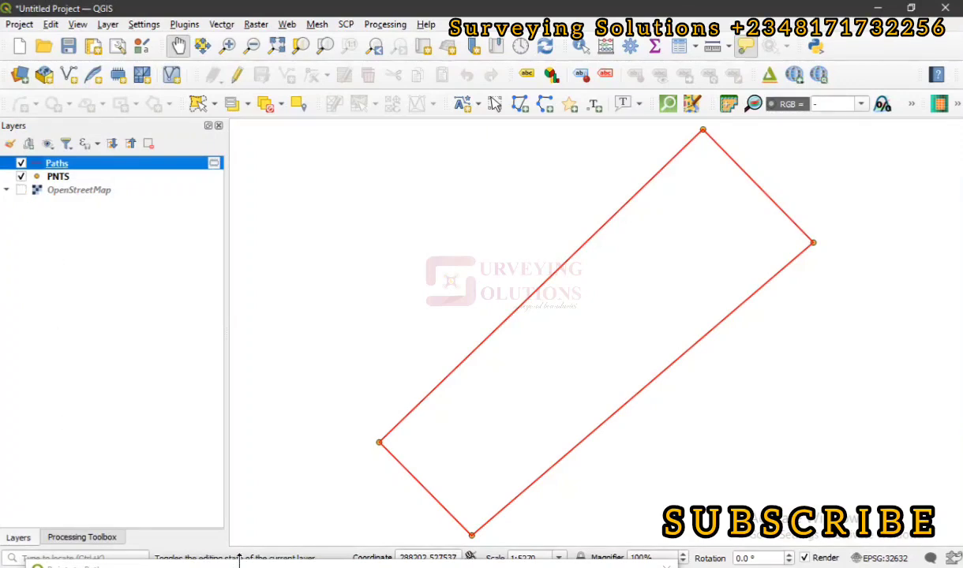